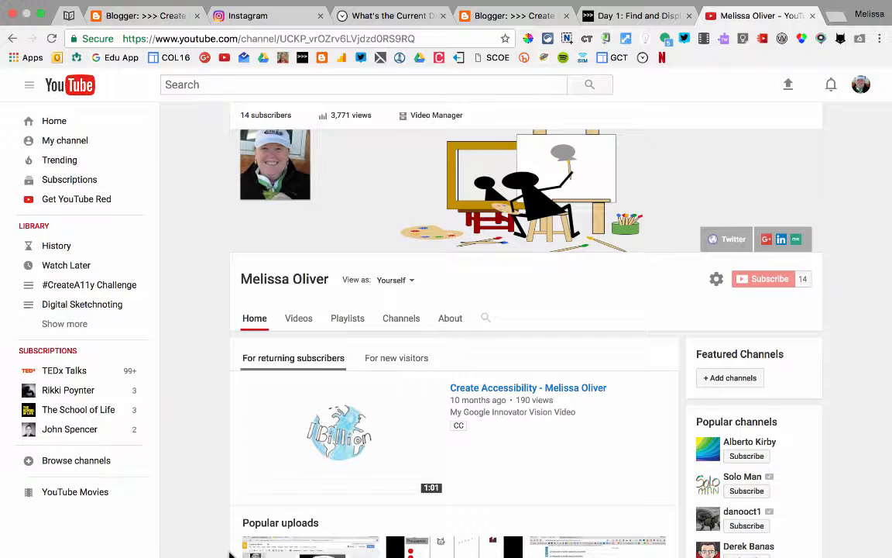
- Search YouTube for 'procreate,cc' to get results limited to captioned videos
click(361, 84)
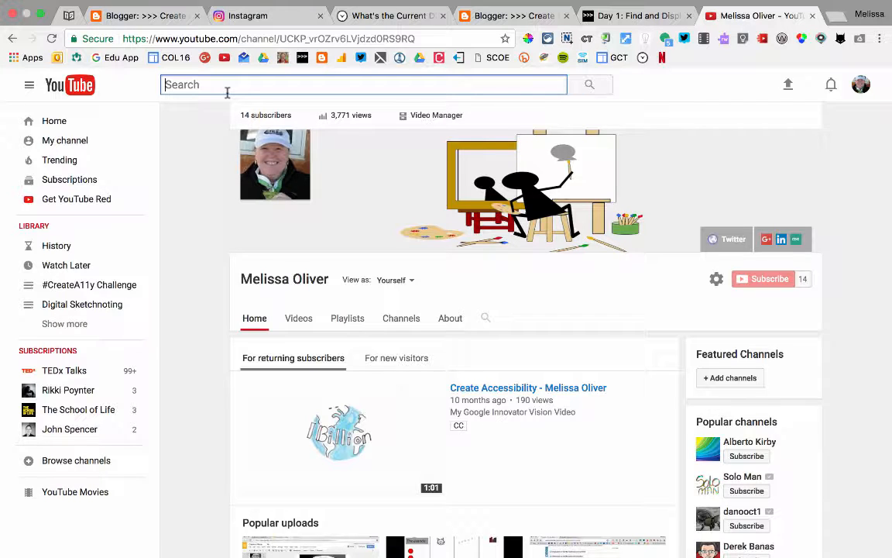
text(p)
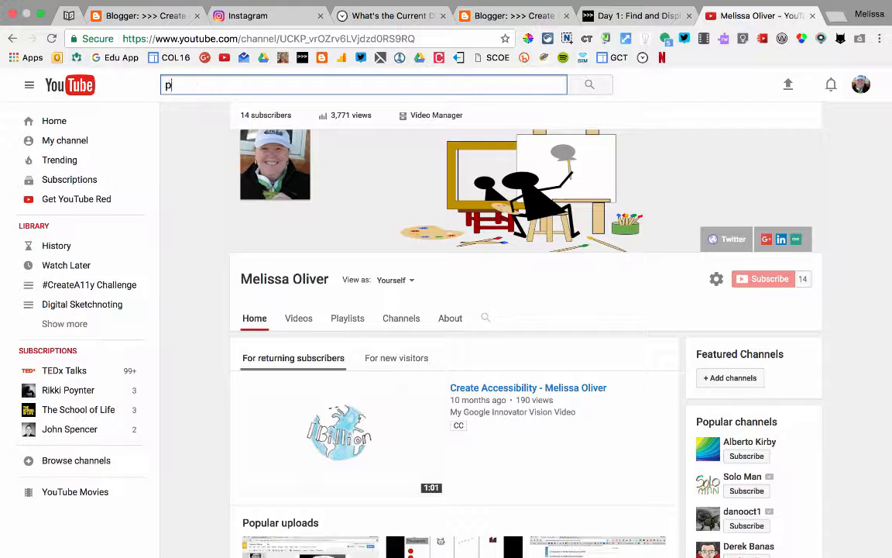
text(rocreate)
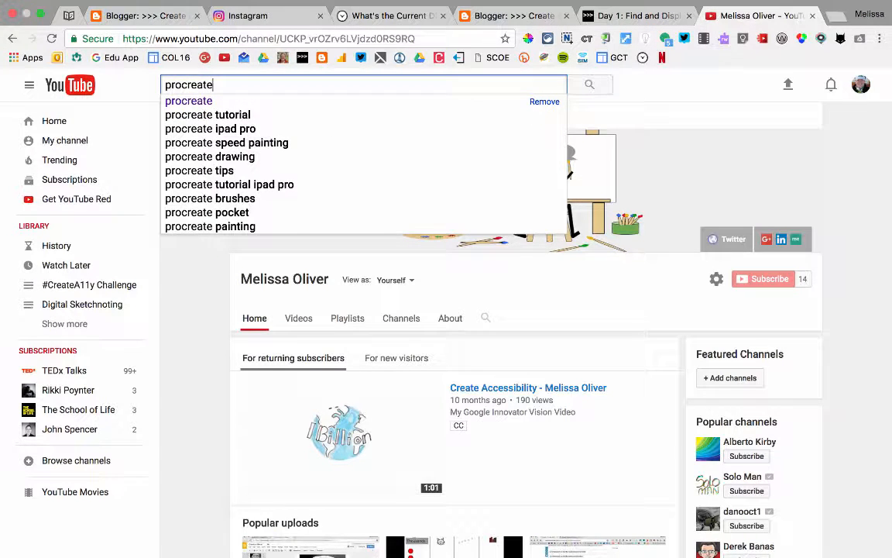
text(,)
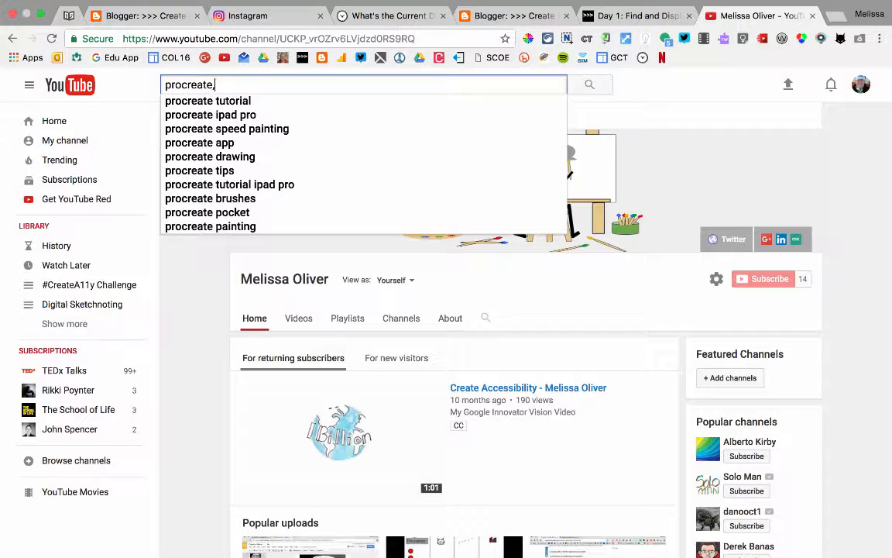
text(cc)
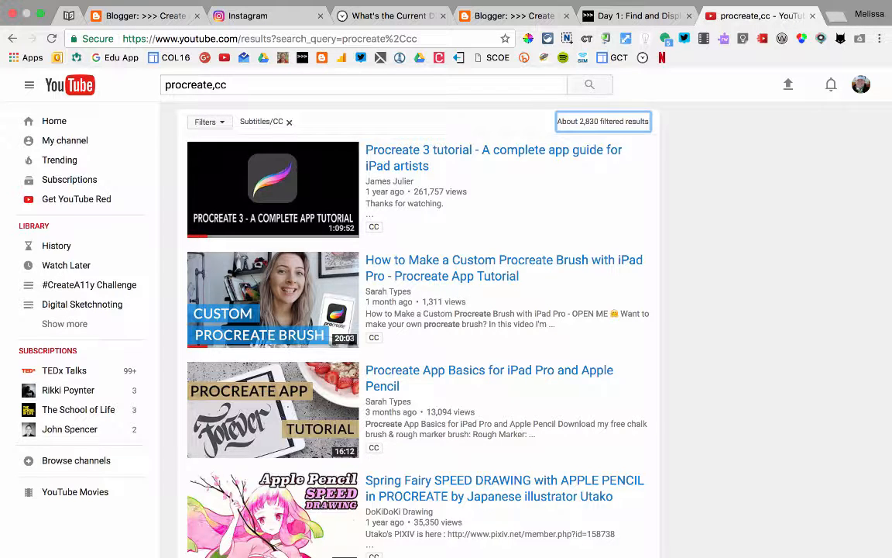
mouse_move(456, 210)
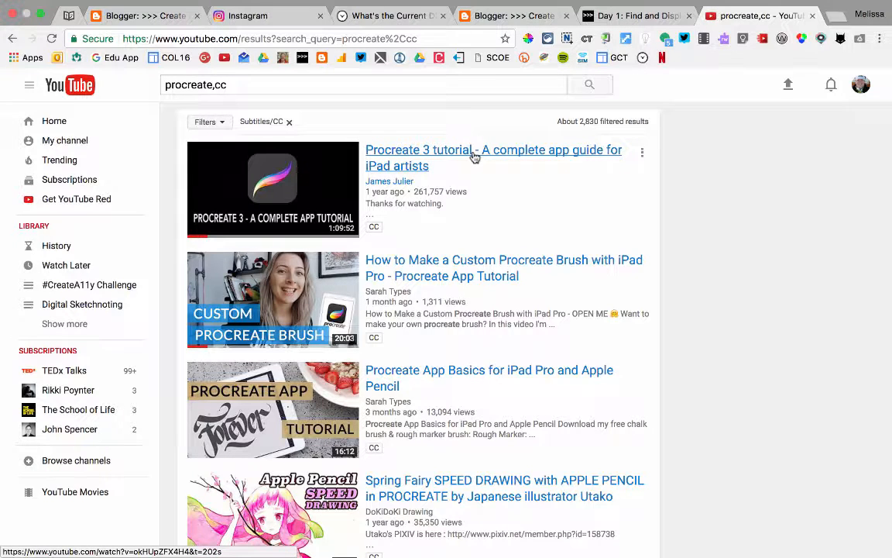
click(493, 157)
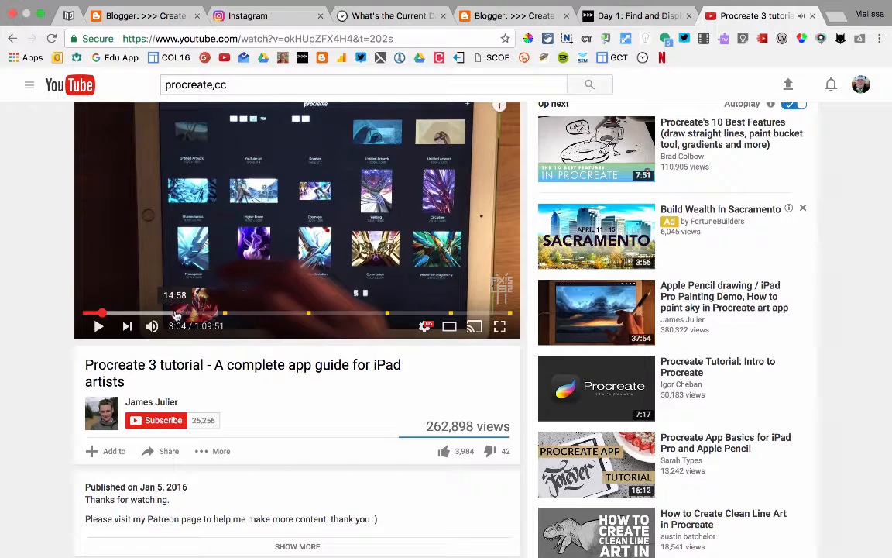
mouse_move(450, 325)
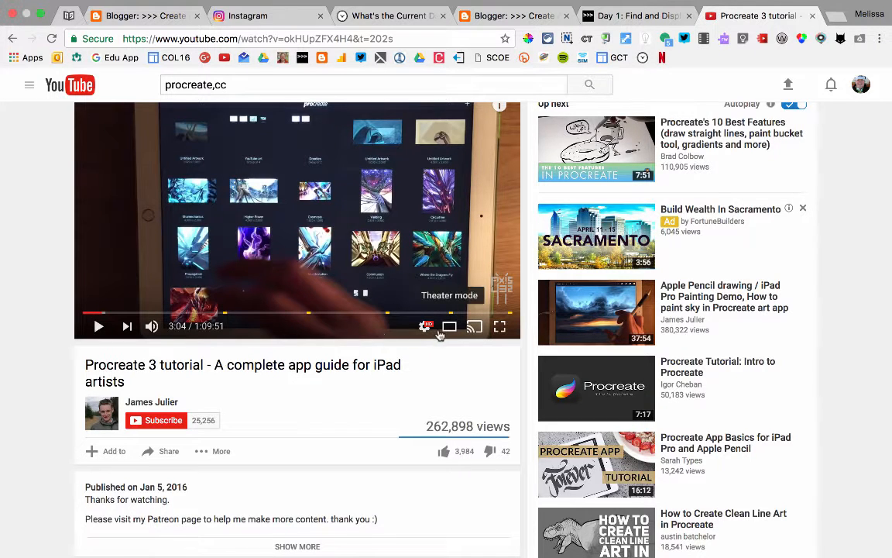
mouse_move(426, 326)
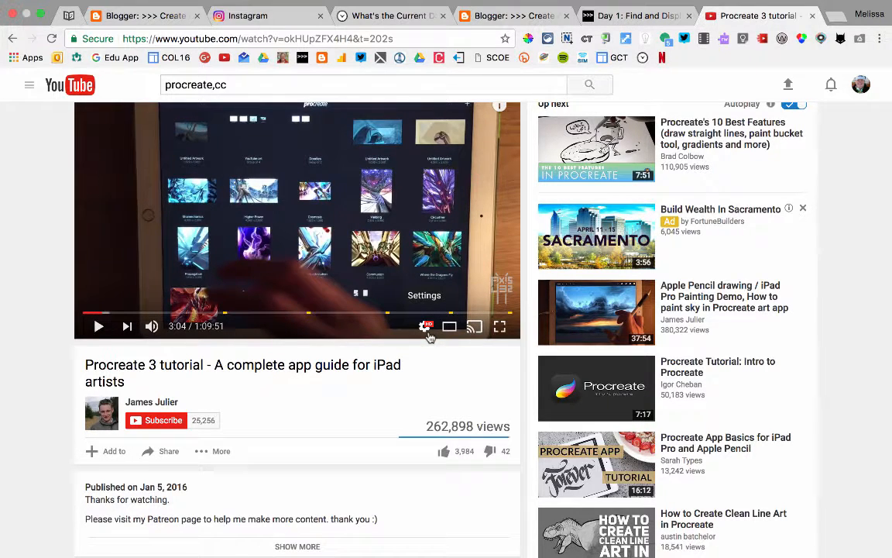
click(425, 326)
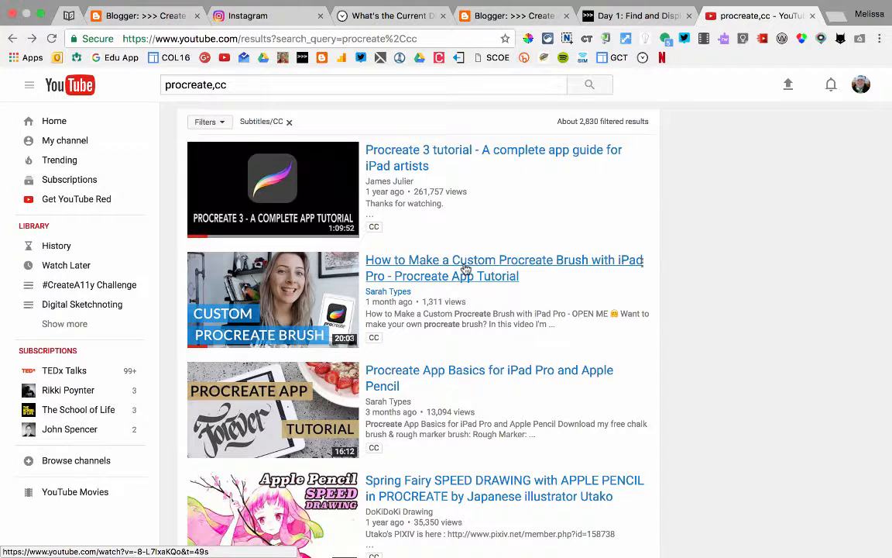
mouse_move(457, 378)
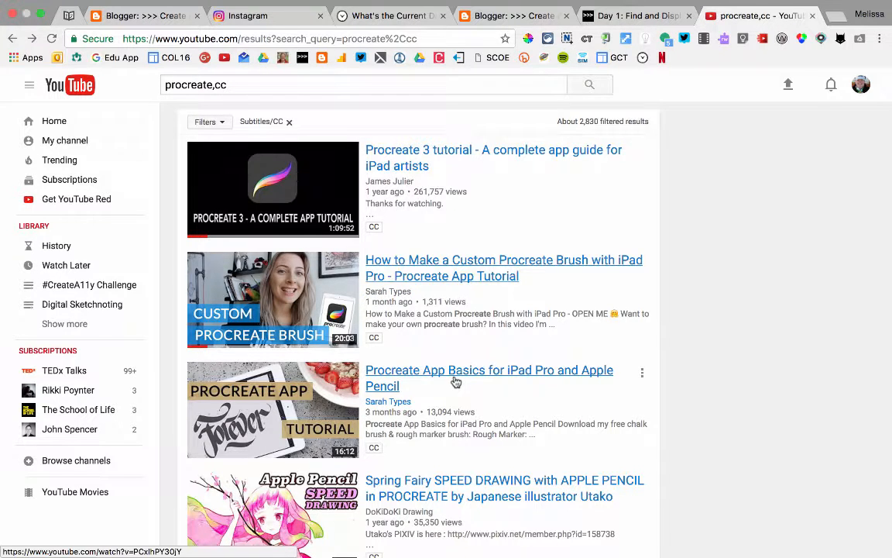
- Open Procreate App Basics, skip the ad, pause, and jump far ahead
click(489, 370)
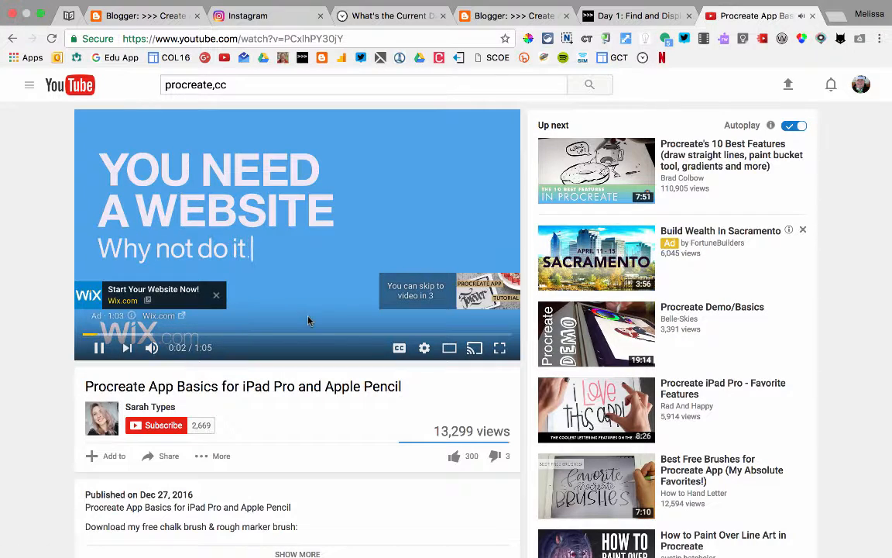
click(416, 292)
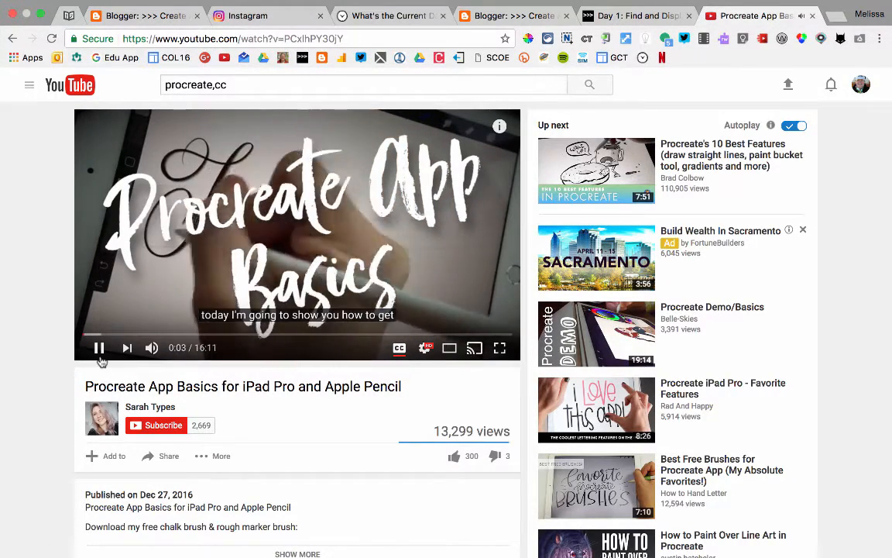
click(98, 347)
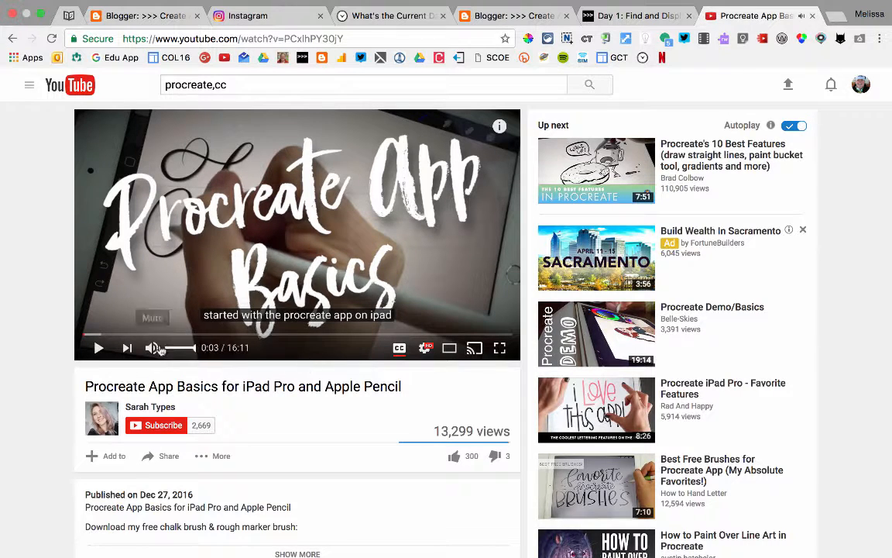
click(275, 335)
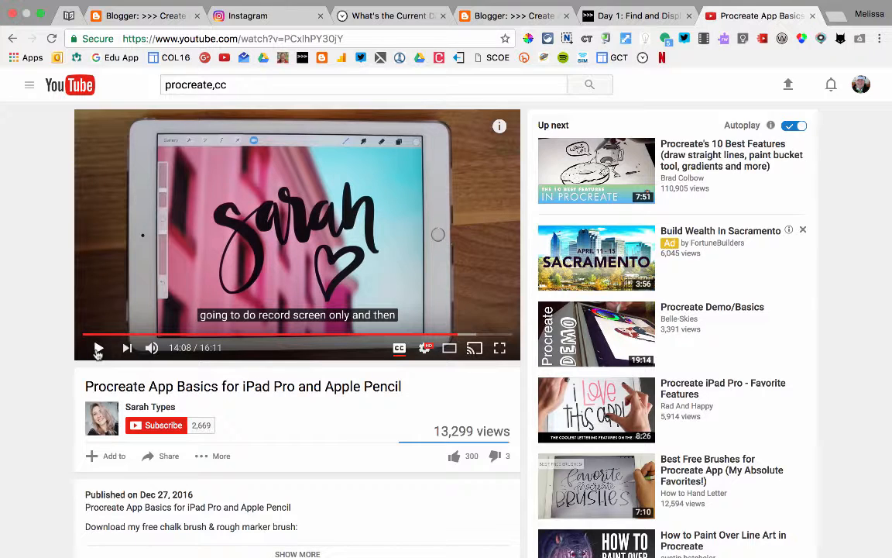
mouse_move(108, 457)
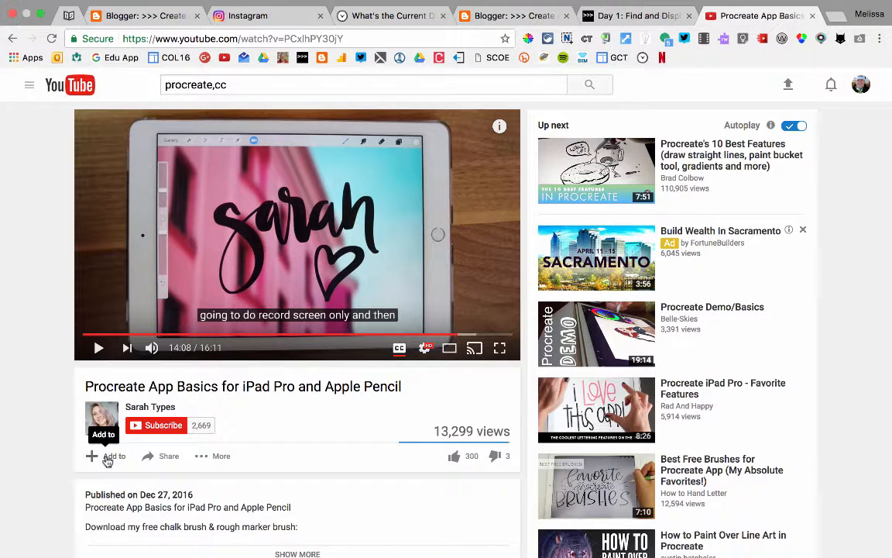
- Browse the Add to playlist list for App Basics, then return to search results
click(106, 456)
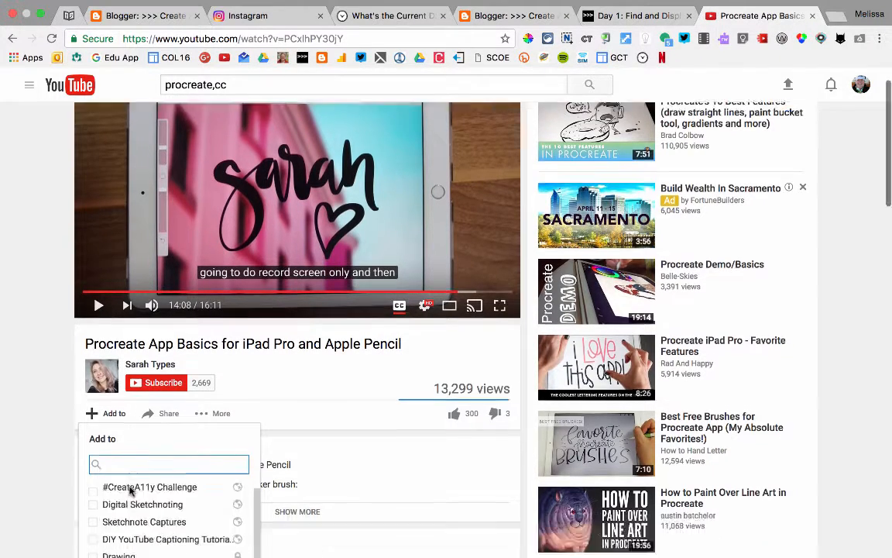
scroll(down, 3)
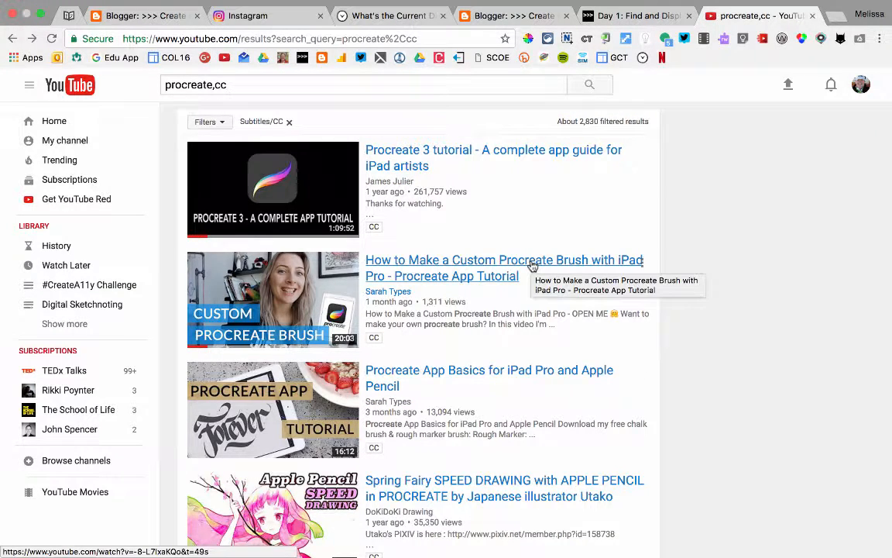
- Open Sarah Types' custom Procreate brush tutorial and pause it at 0:49
click(503, 267)
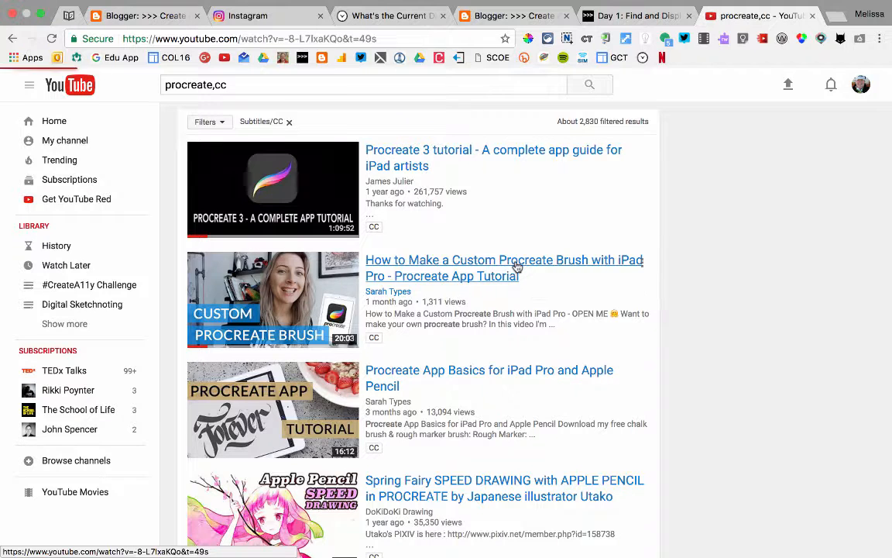
click(505, 267)
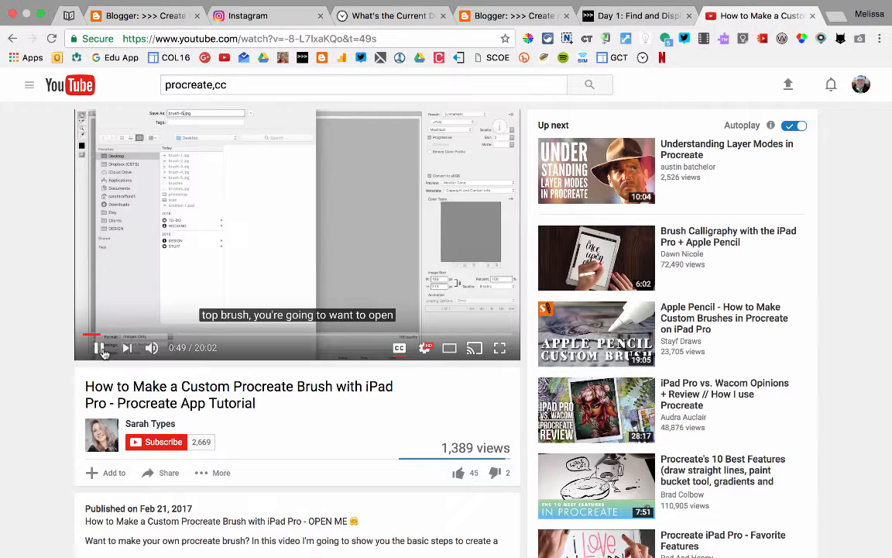
click(100, 347)
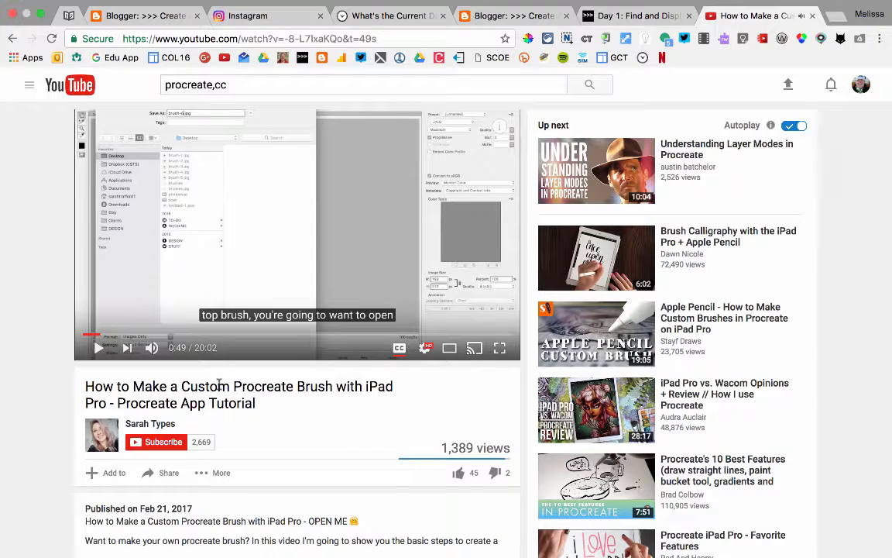
mouse_move(114, 472)
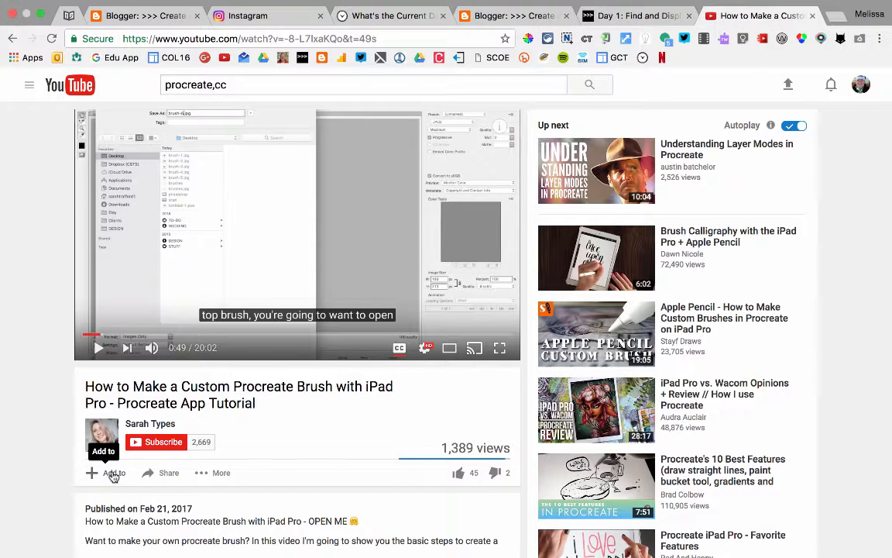
- Tick Digital Sketchnoting under Add to, then reopen the list to confirm it's checked
click(109, 472)
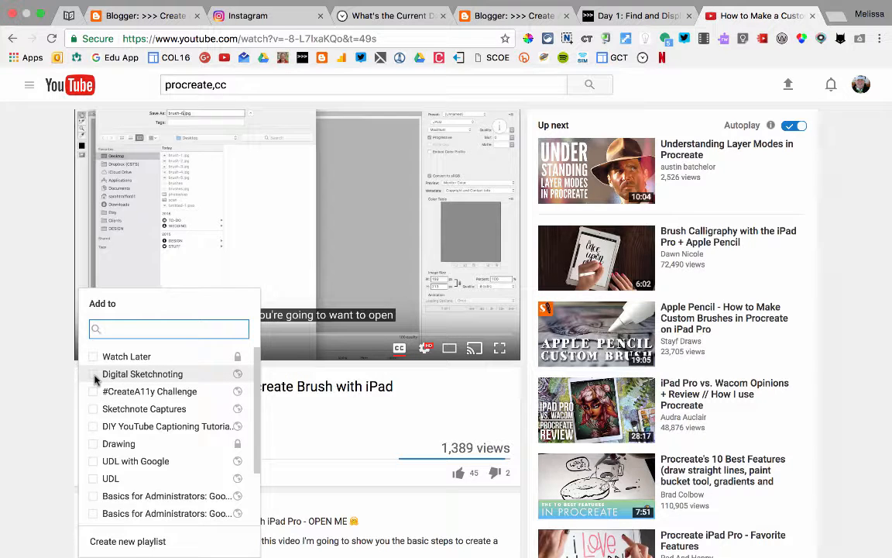
click(142, 374)
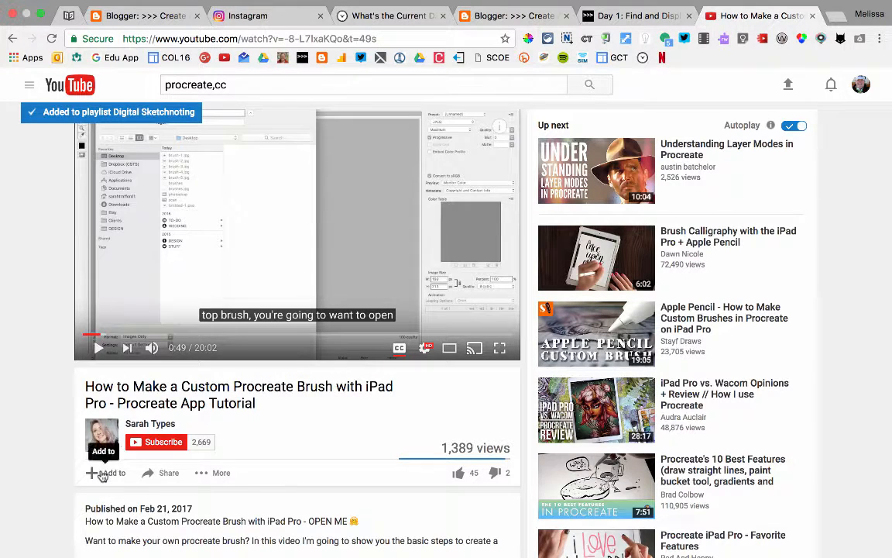
click(103, 473)
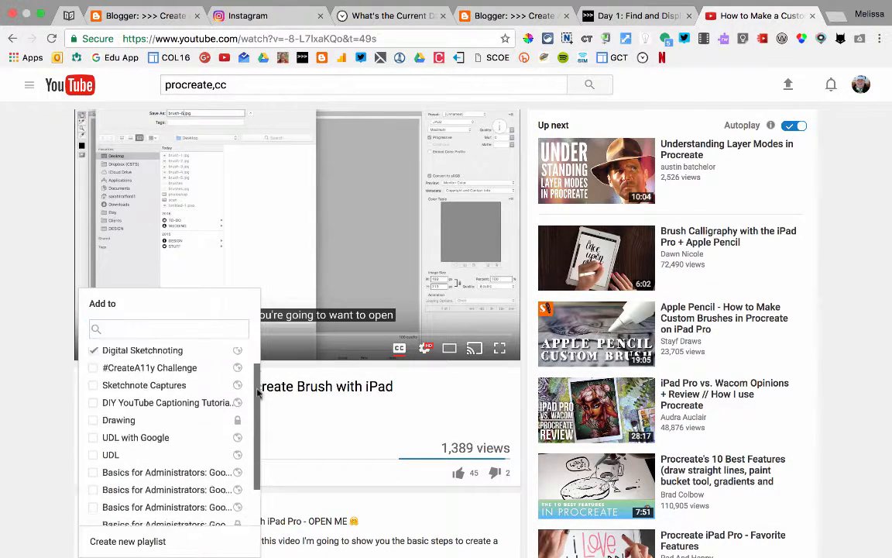
scroll(down, 3)
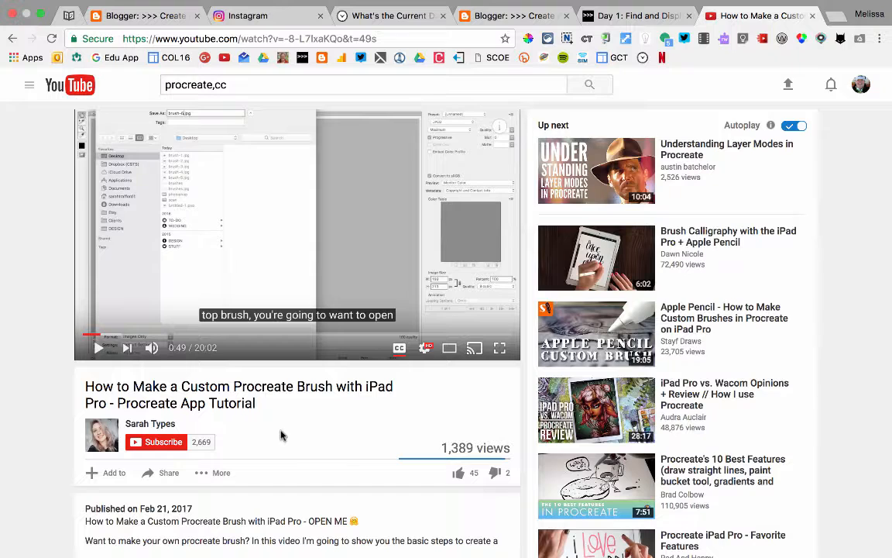
mouse_move(314, 454)
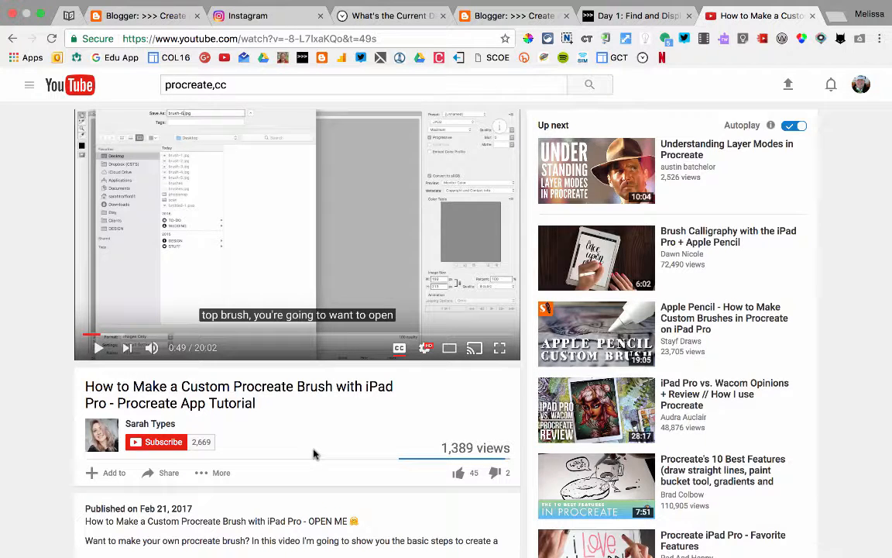
mouse_move(326, 504)
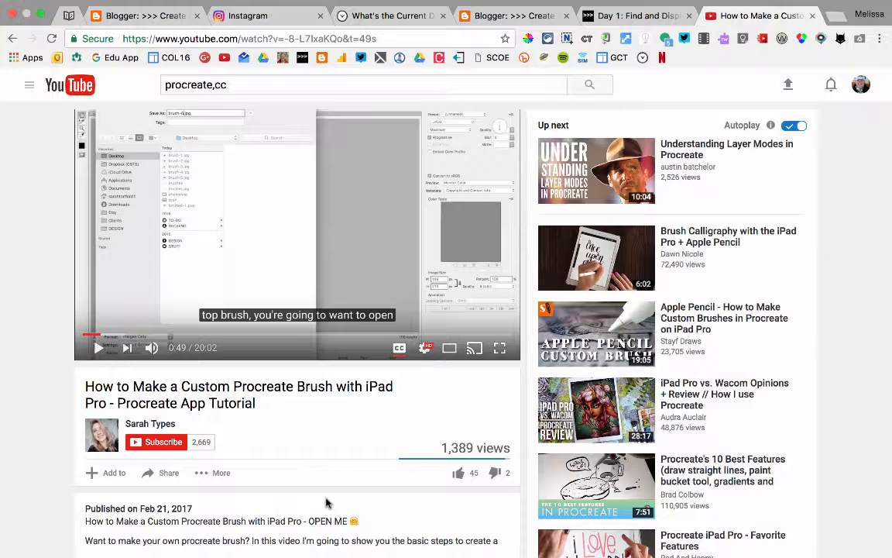